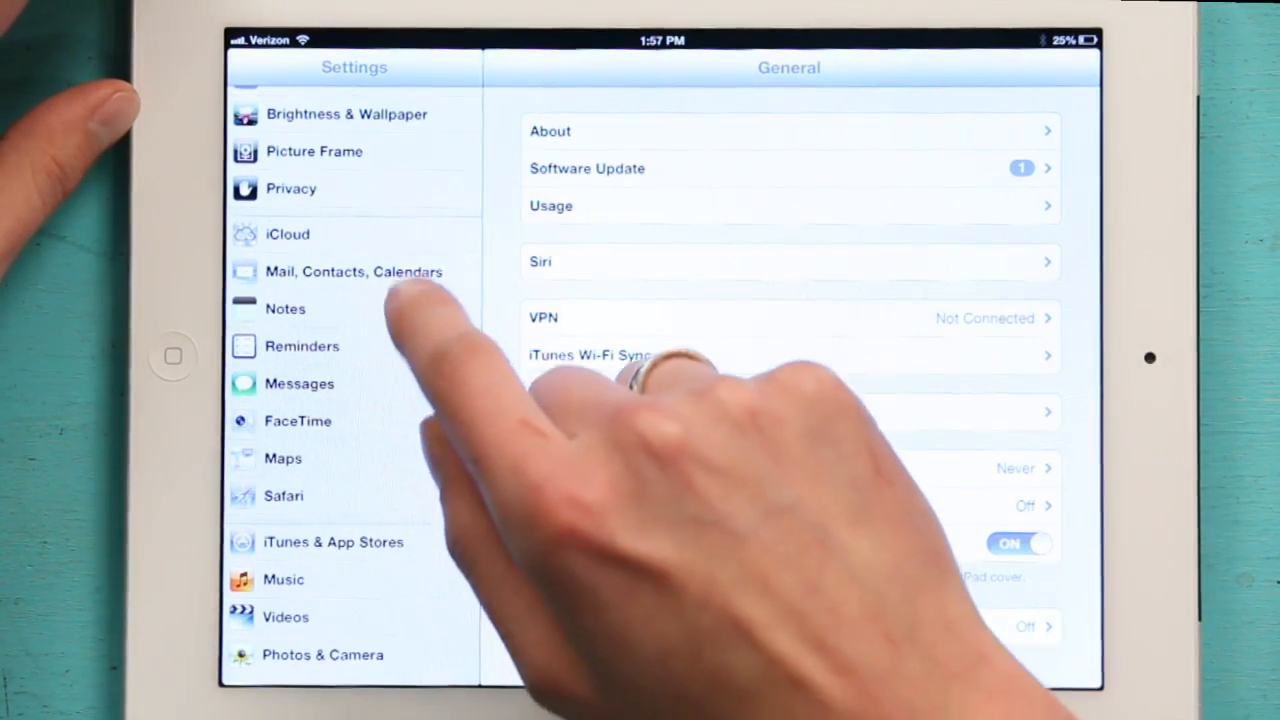
Step: Review the Restrictions page, return to General and open the Passcode Lock page
scroll(down, 3)
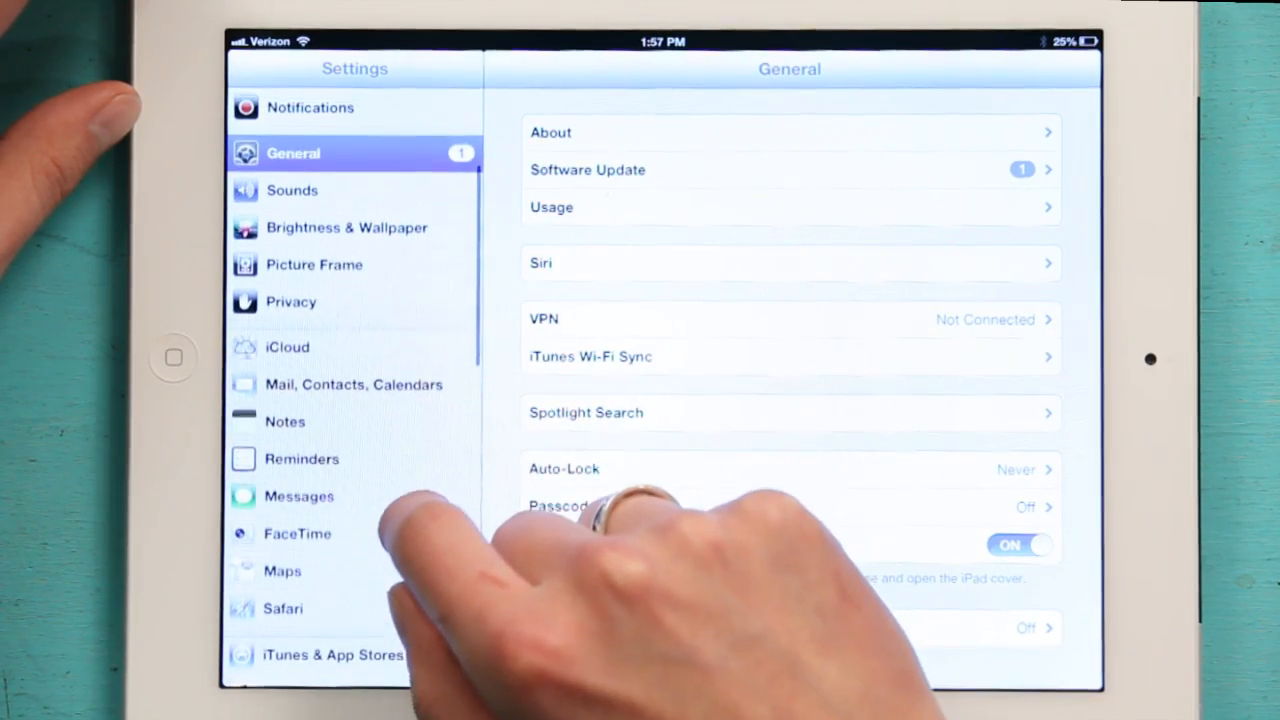
scroll(up, 3)
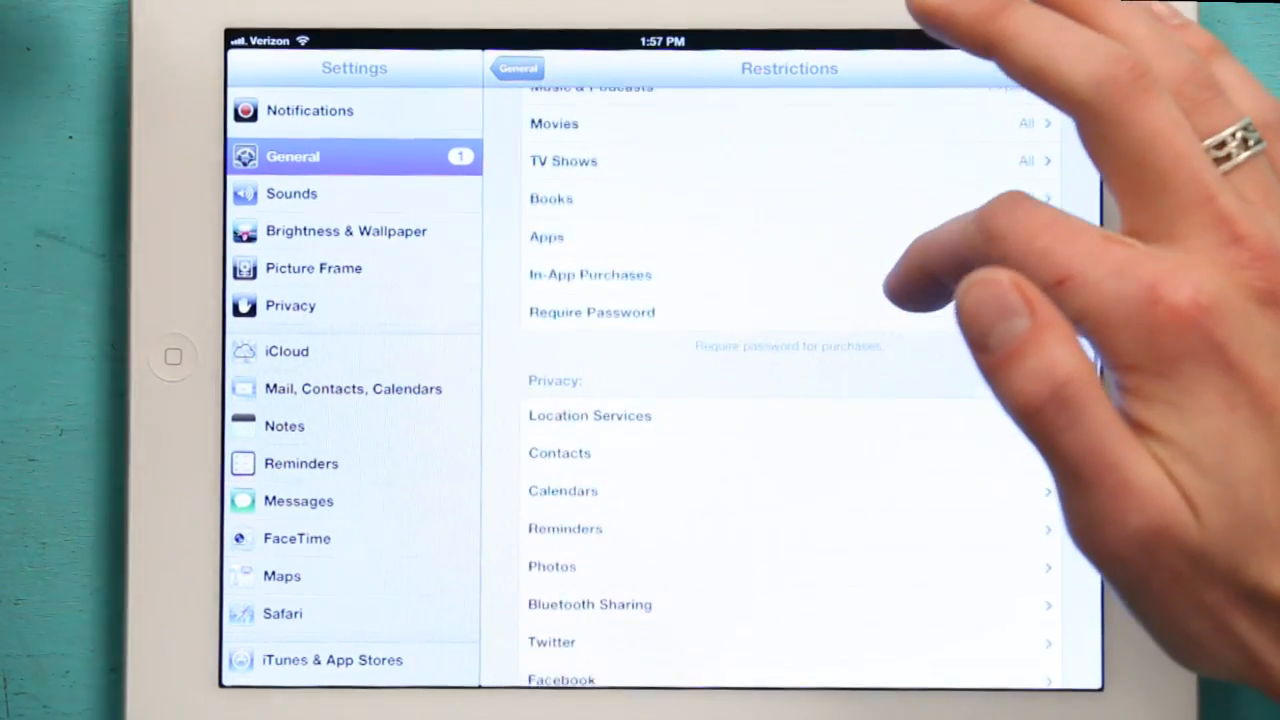
scroll(up, 3)
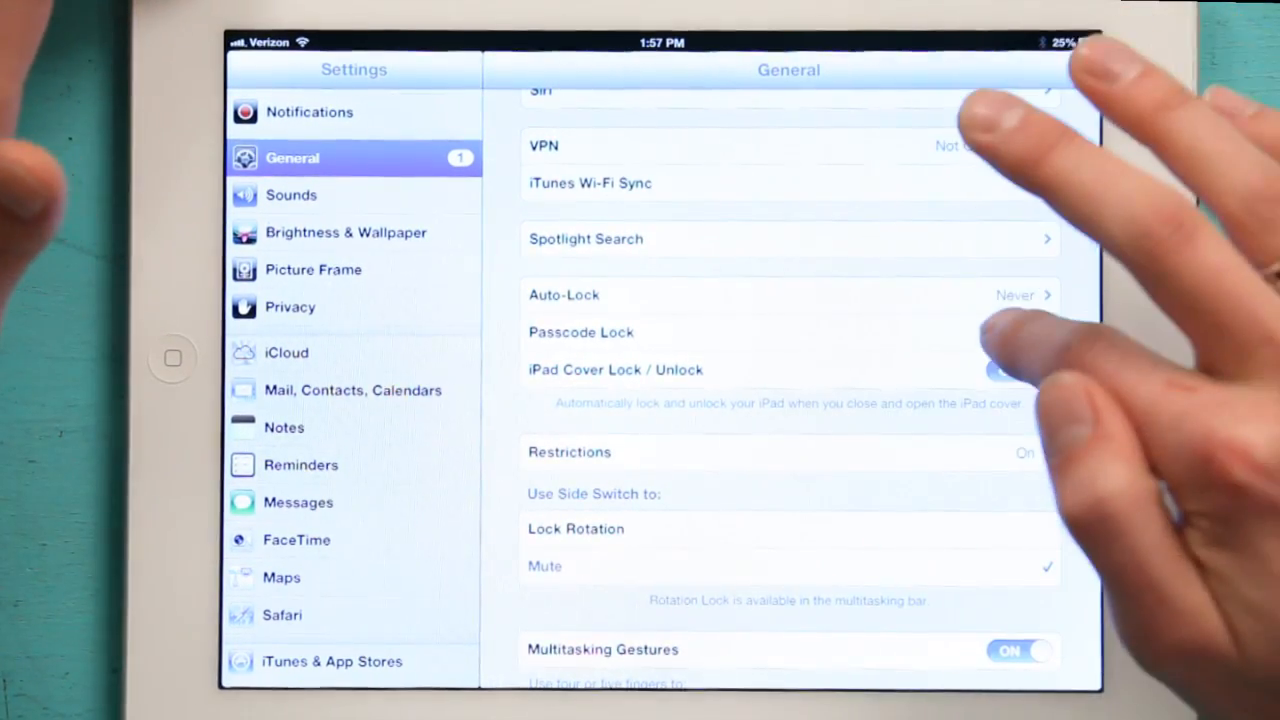
click(580, 332)
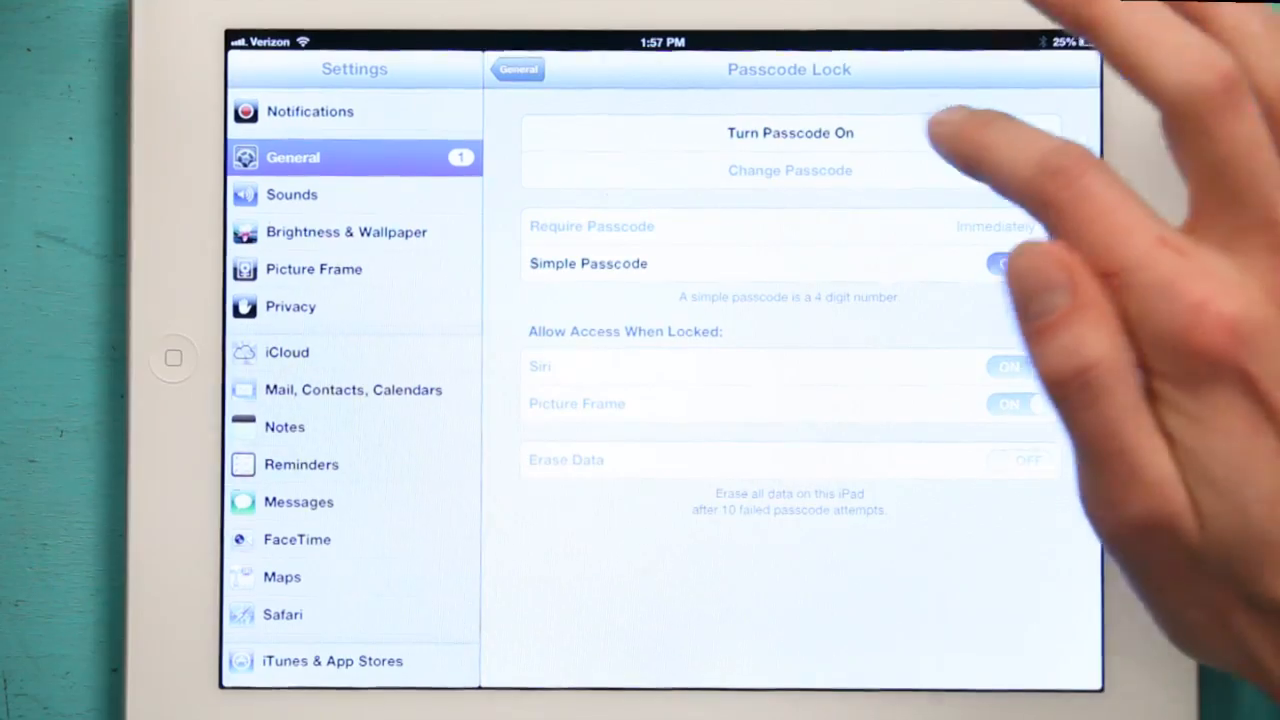